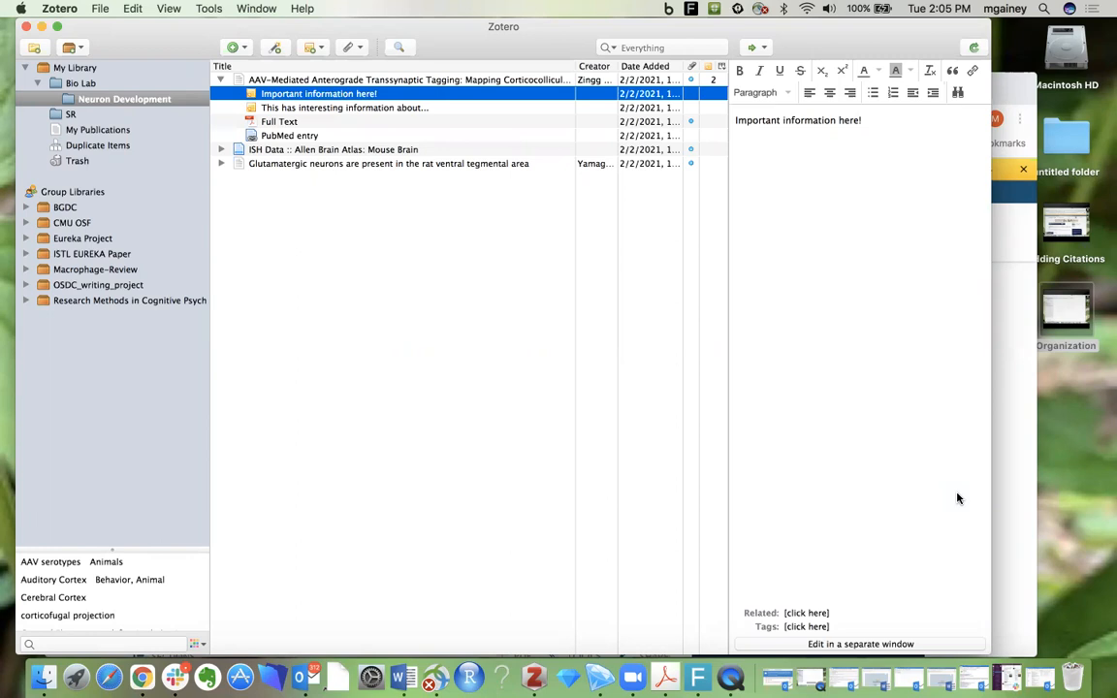
pyautogui.moveTo(164, 379)
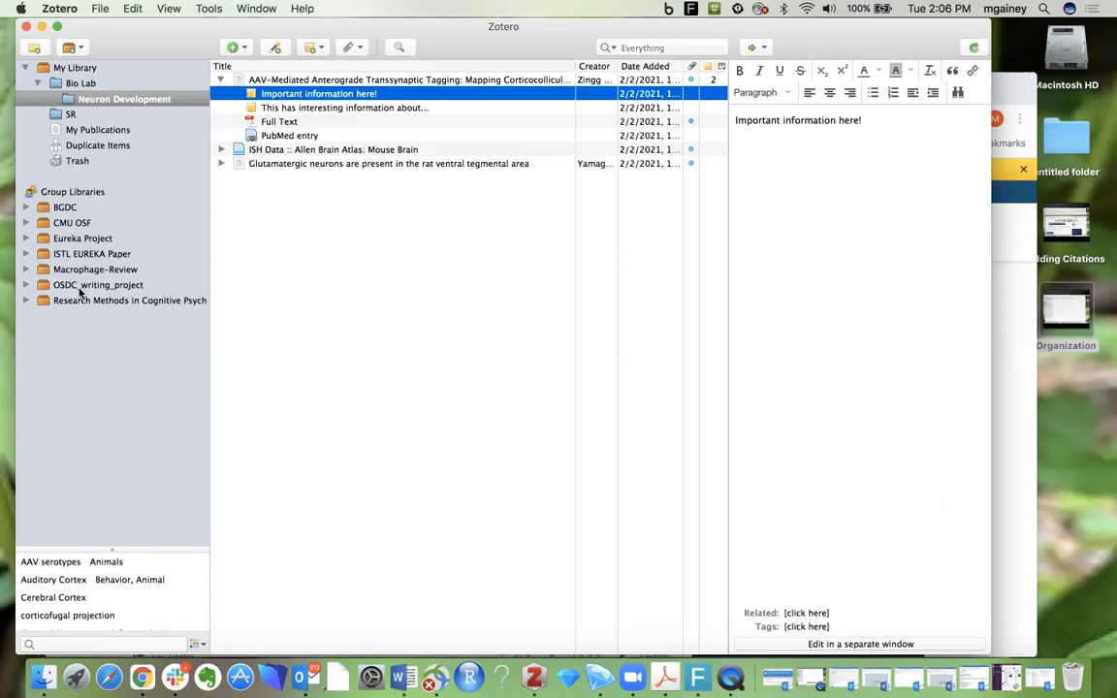
pyautogui.moveTo(92, 300)
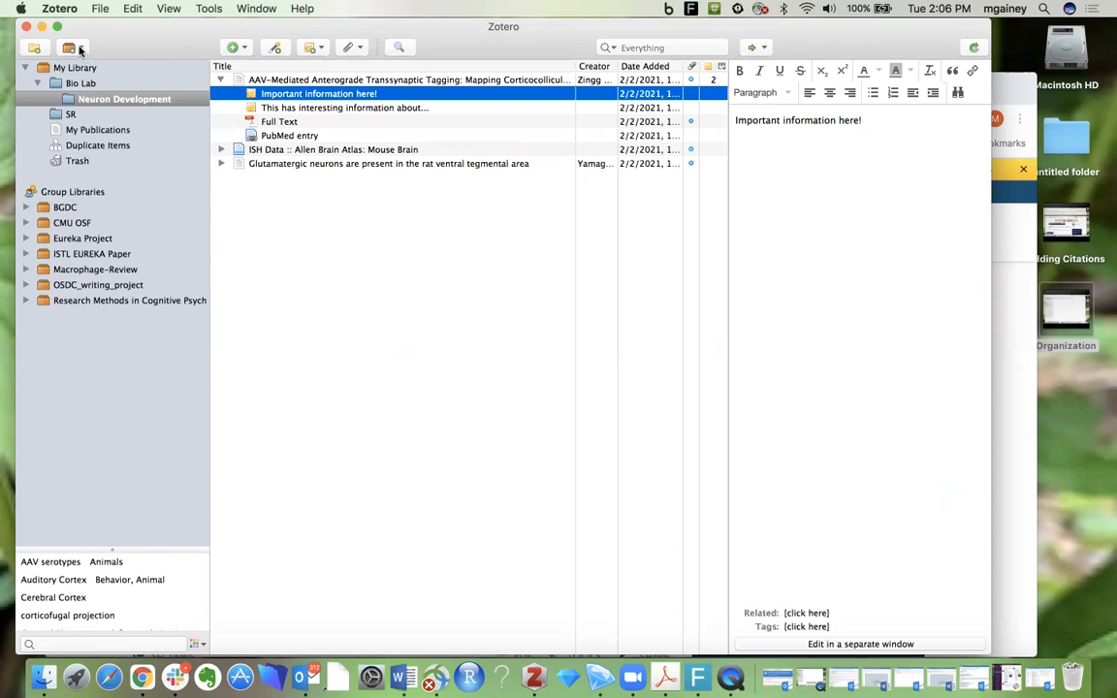
# Choose New Group… from the New Library menu to reach the zotero.org login page
pyautogui.click(69, 47)
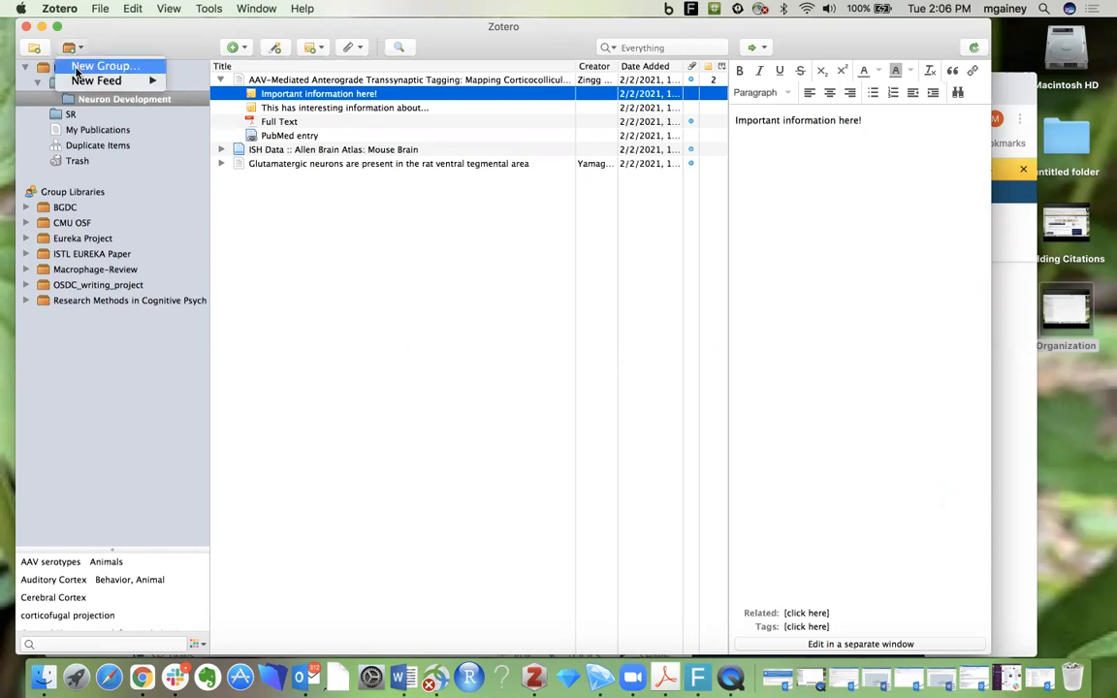
pyautogui.click(105, 65)
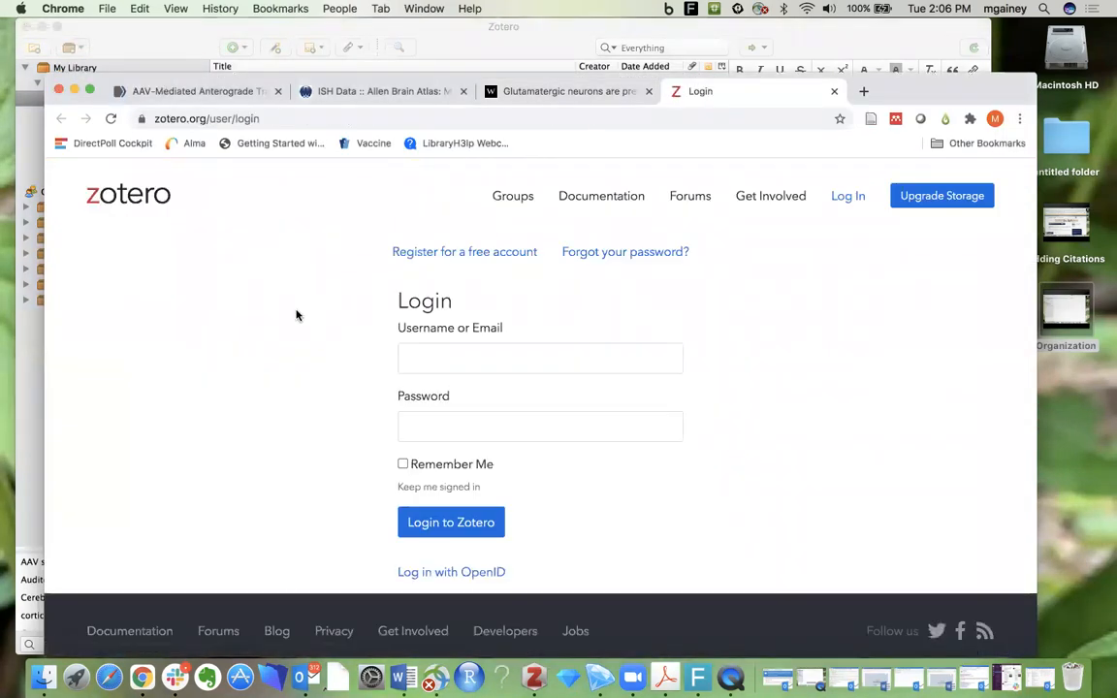
pyautogui.moveTo(315, 320)
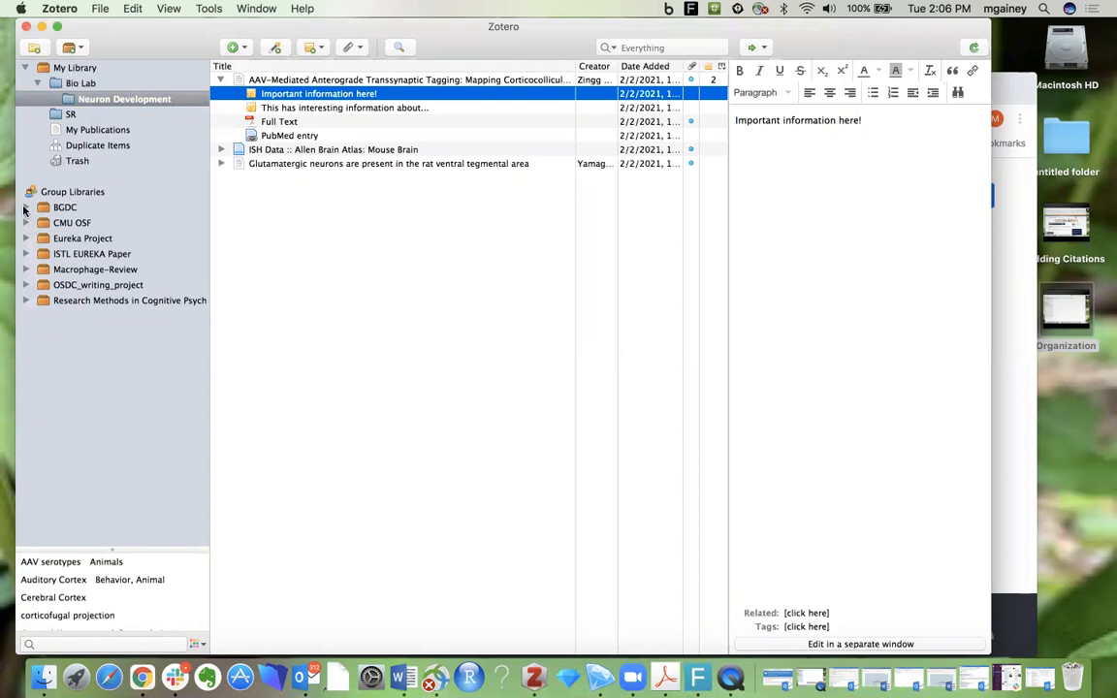
pyautogui.click(27, 207)
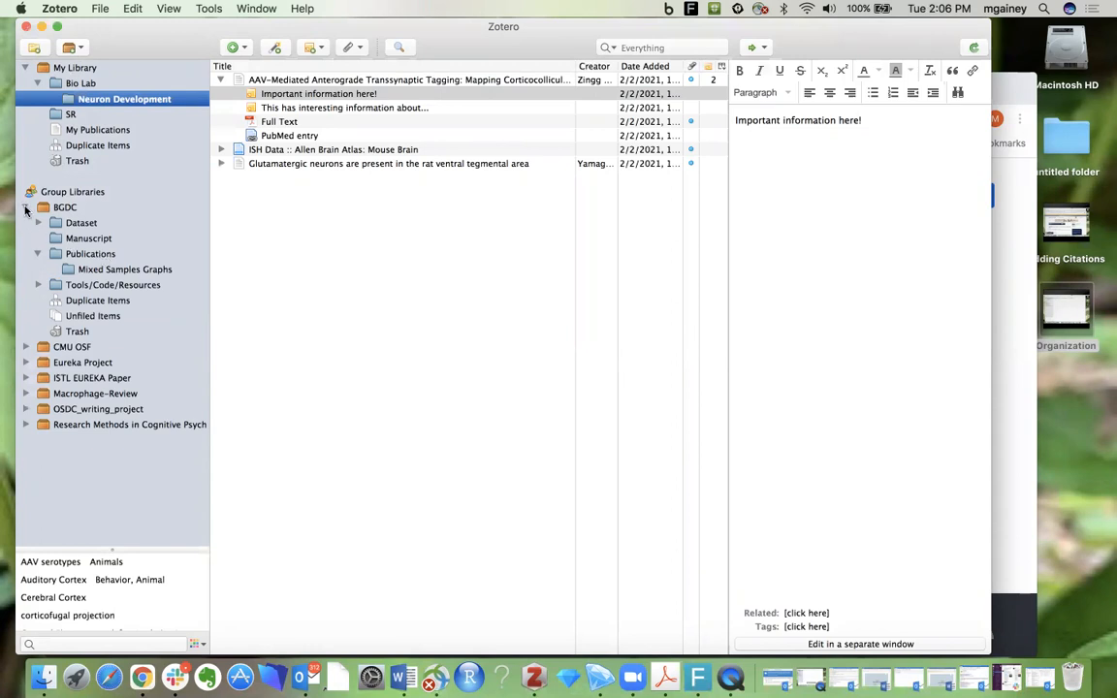
pyautogui.click(26, 206)
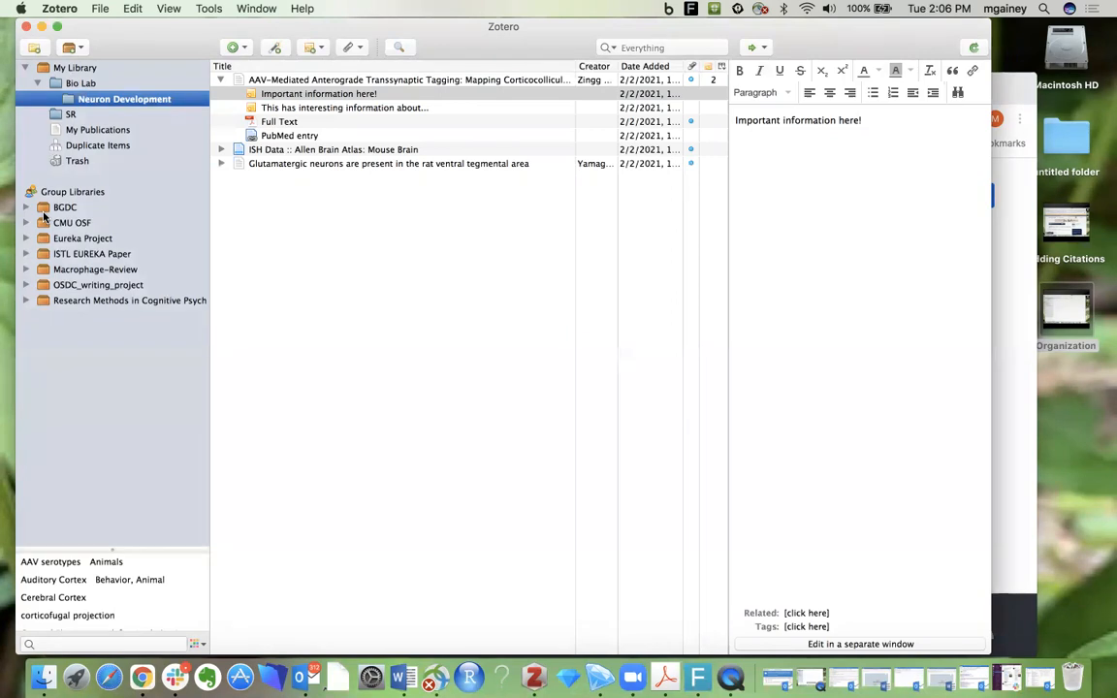
pyautogui.moveTo(42, 215)
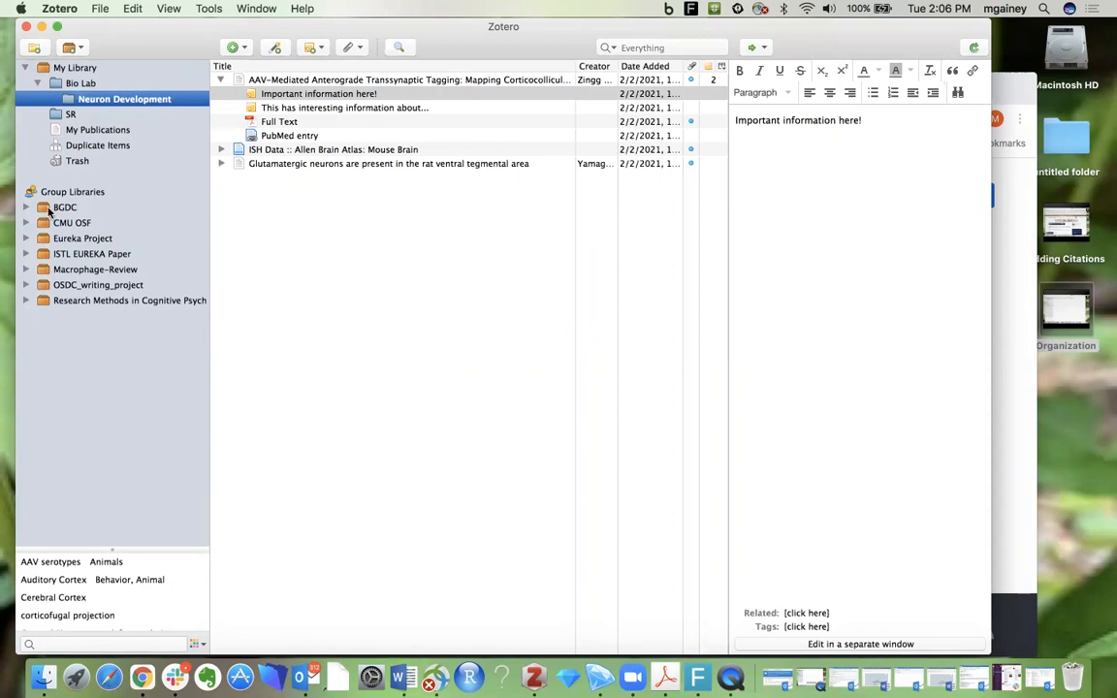
pyautogui.moveTo(47, 211)
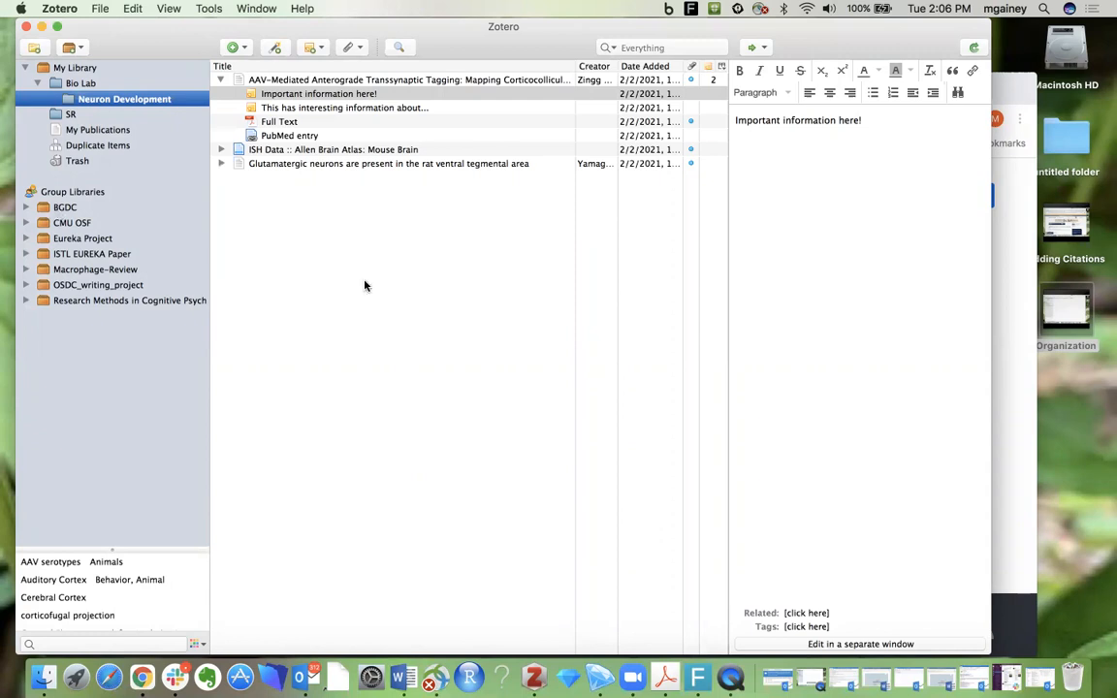
pyautogui.moveTo(972, 71)
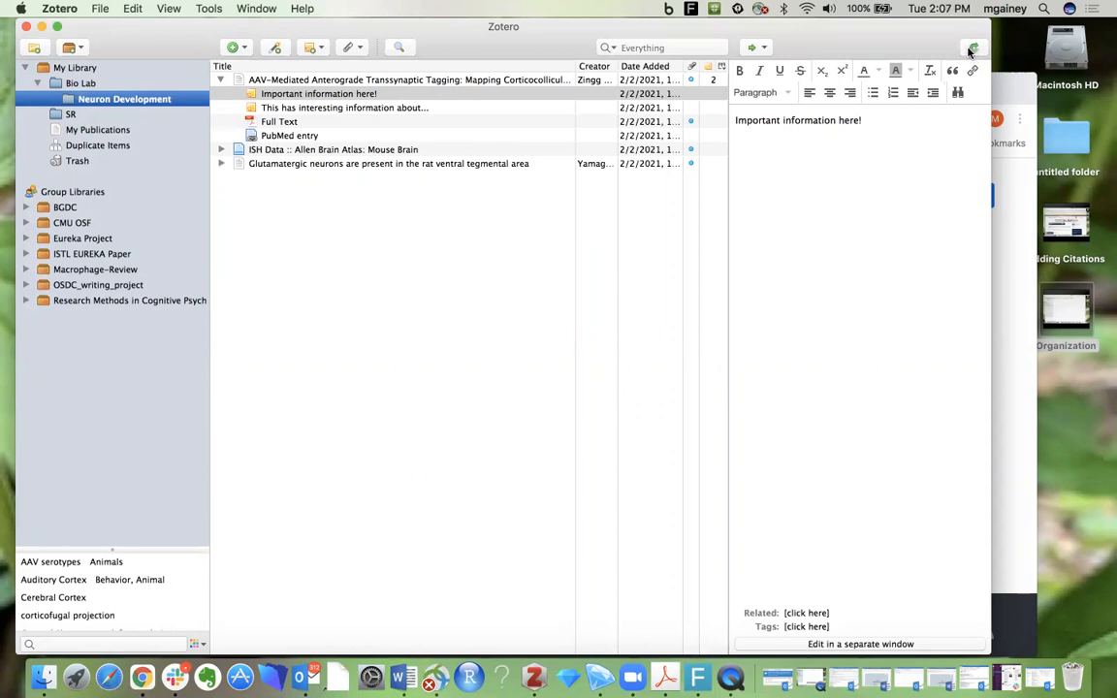
pyautogui.moveTo(974, 47)
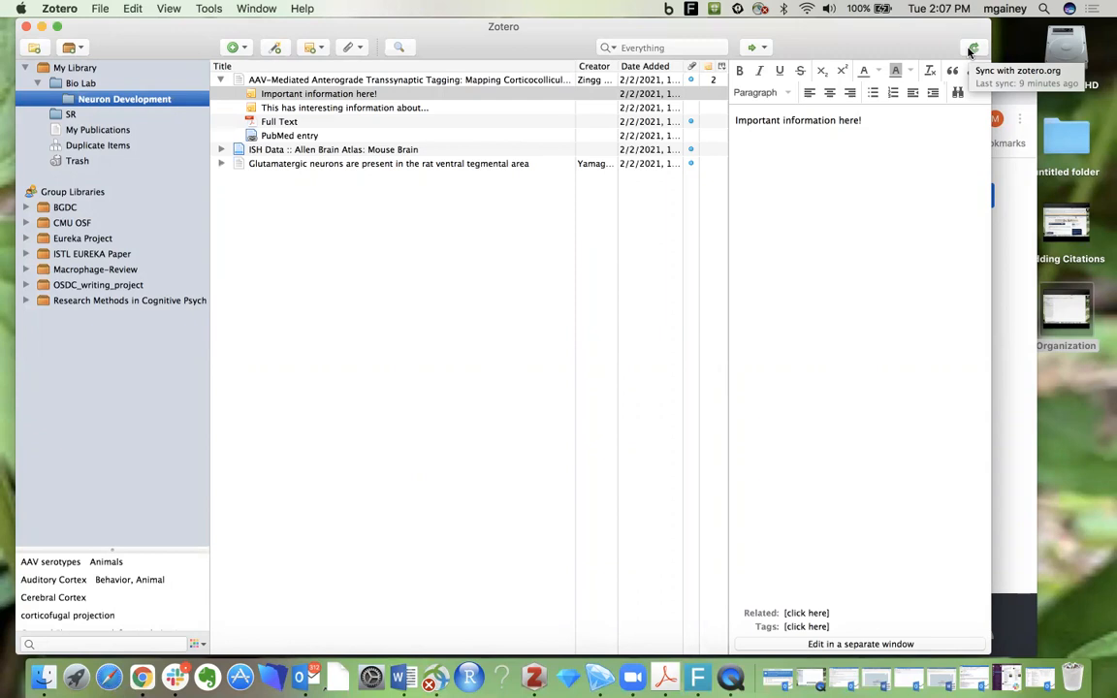
pyautogui.moveTo(971, 53)
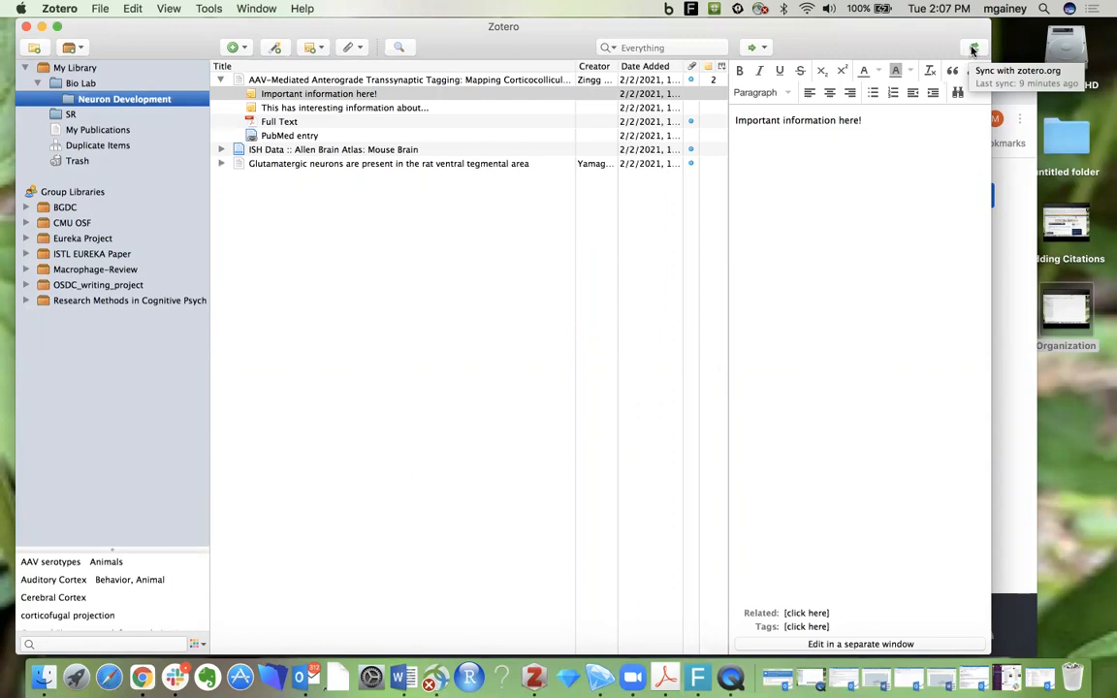